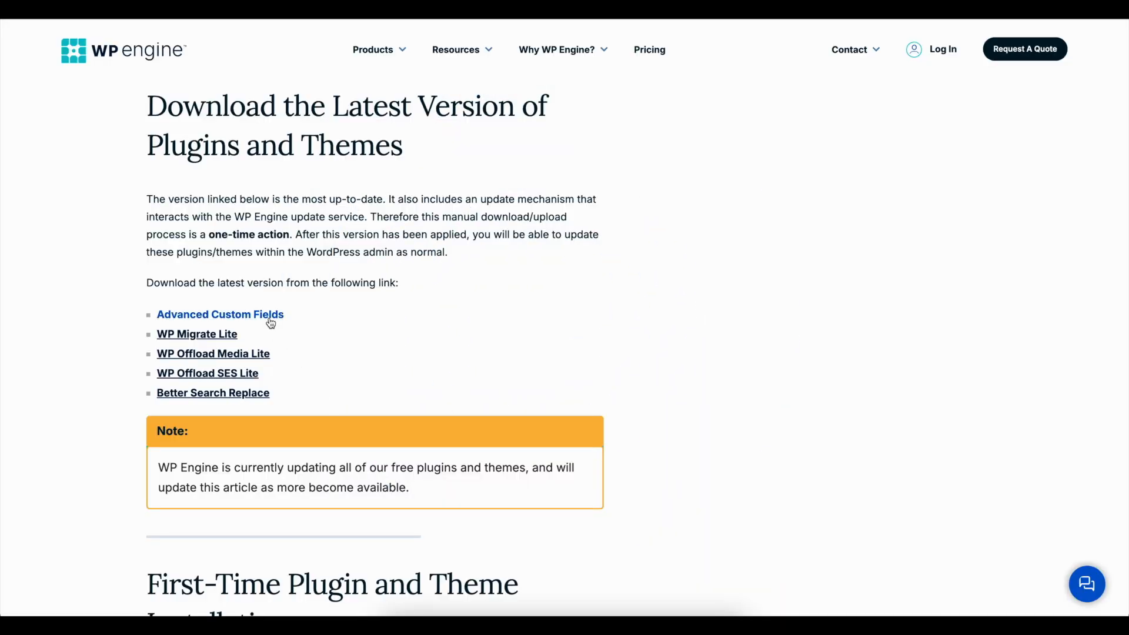
mouse_move(219, 313)
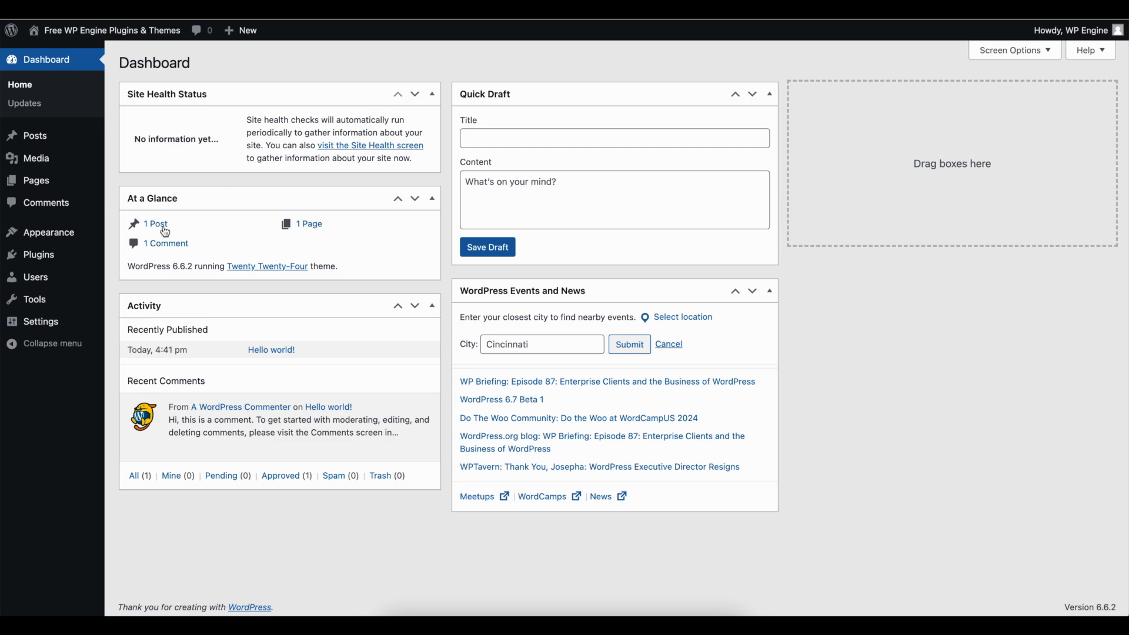
mouse_move(38, 254)
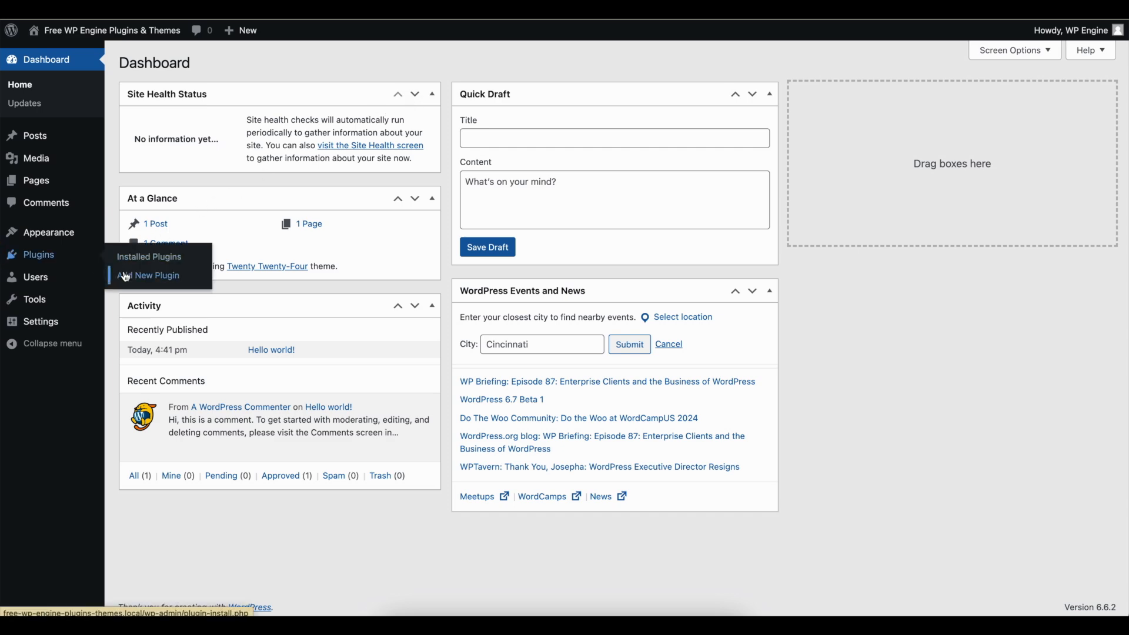
Step: Install the advanced-custom-fields-6.3.8.zip plugin from the Add New Plugin upload form
click(151, 275)
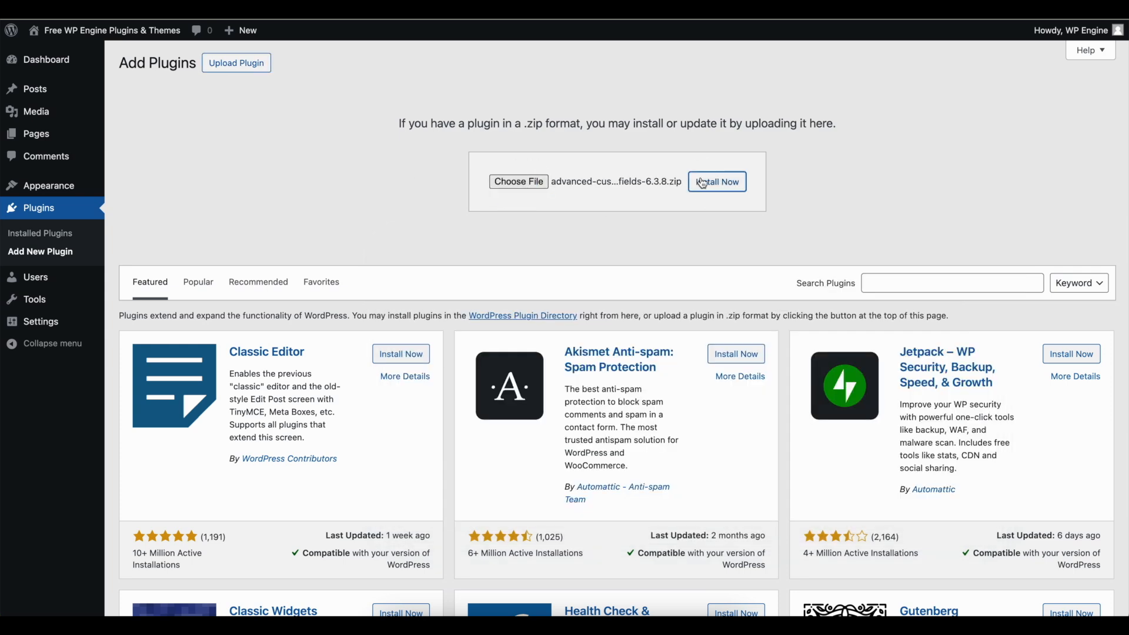
click(716, 181)
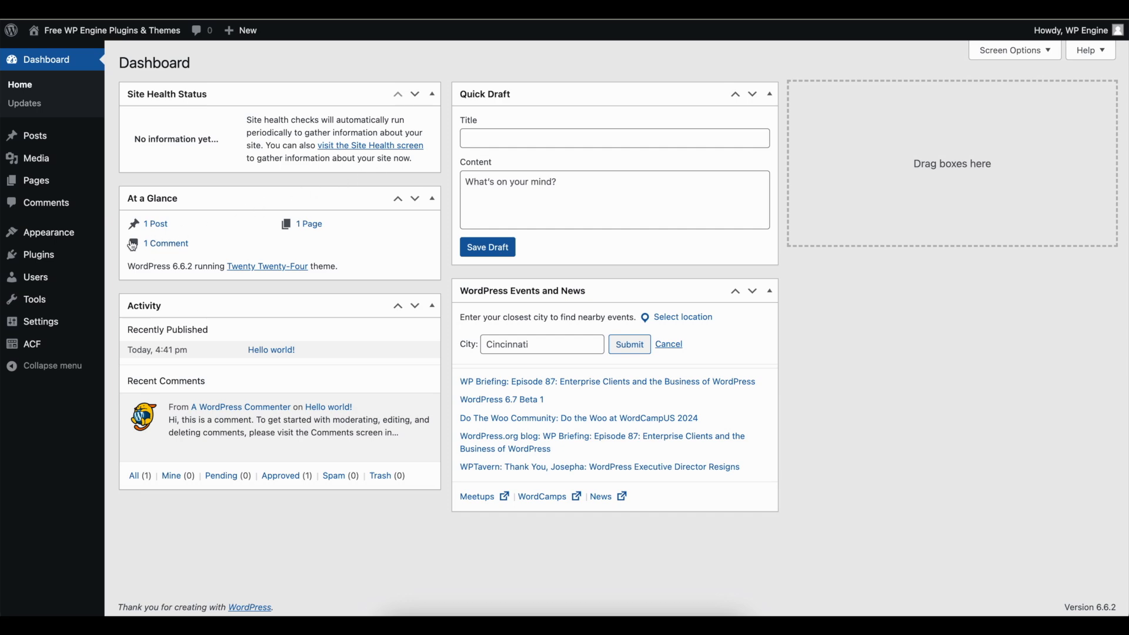
mouse_move(36, 255)
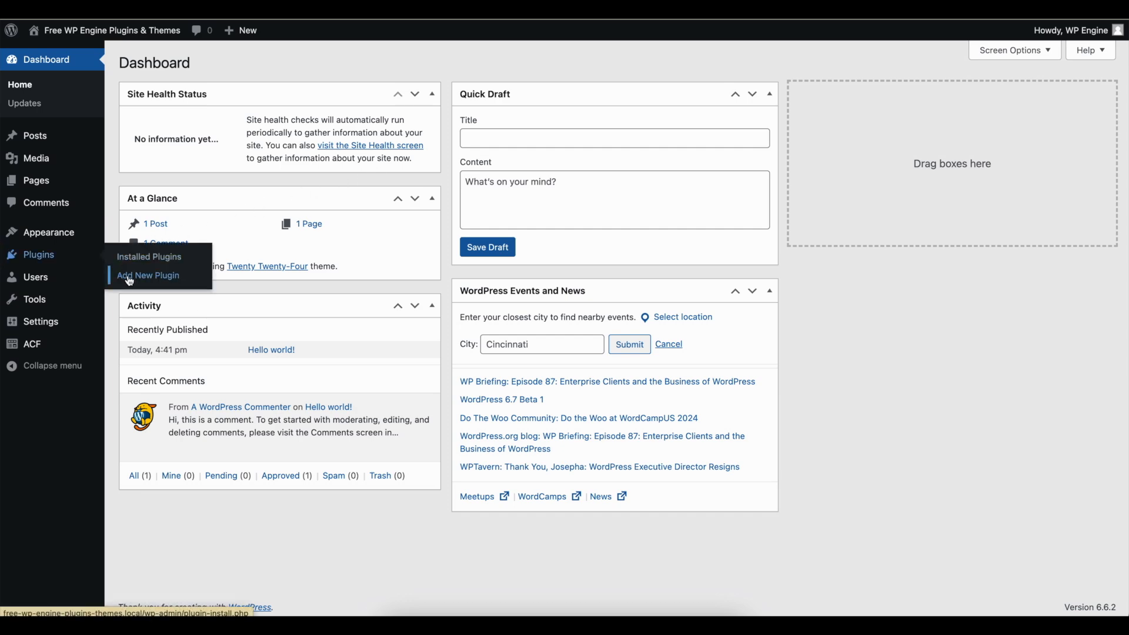
Step: Upload advanced-custom-fields-6.3.8.zip again, reaching the comparison with installed version 6.3.6
click(149, 277)
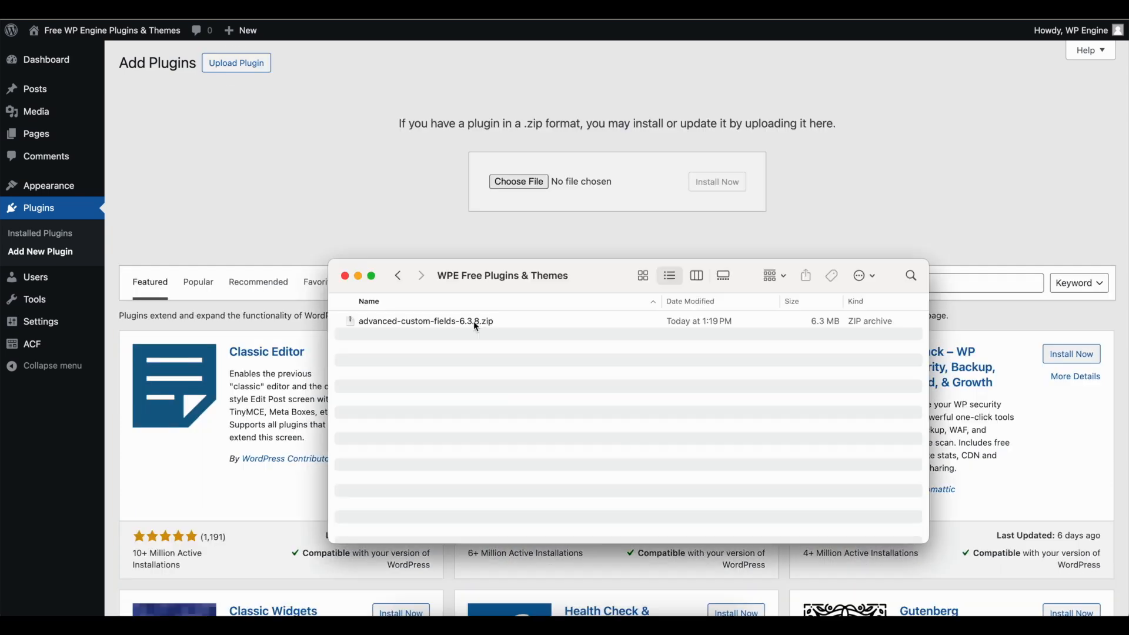
drag(426, 320, 530, 181)
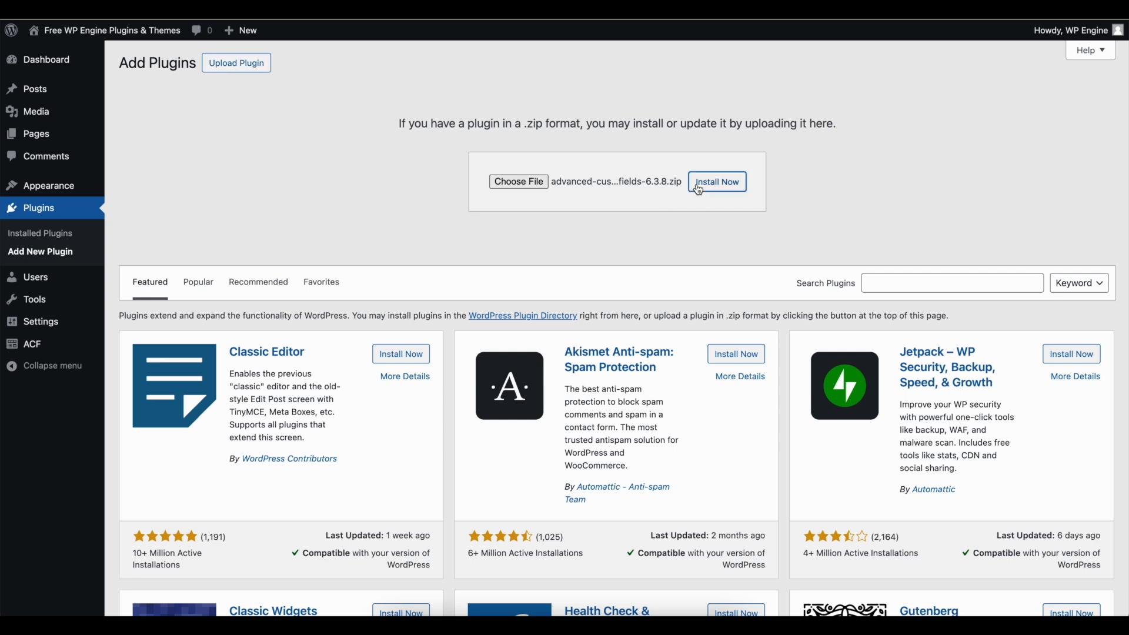
click(716, 181)
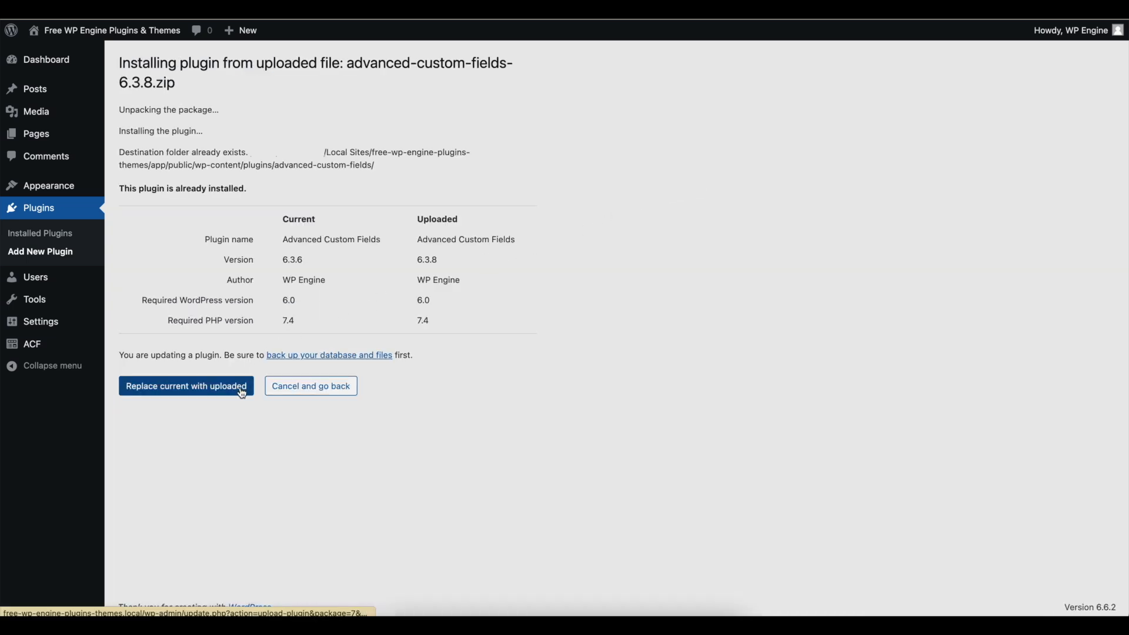
Step: Replace the installed Advanced Custom Fields 6.3.6 with the uploaded 6.3.8 version
click(186, 386)
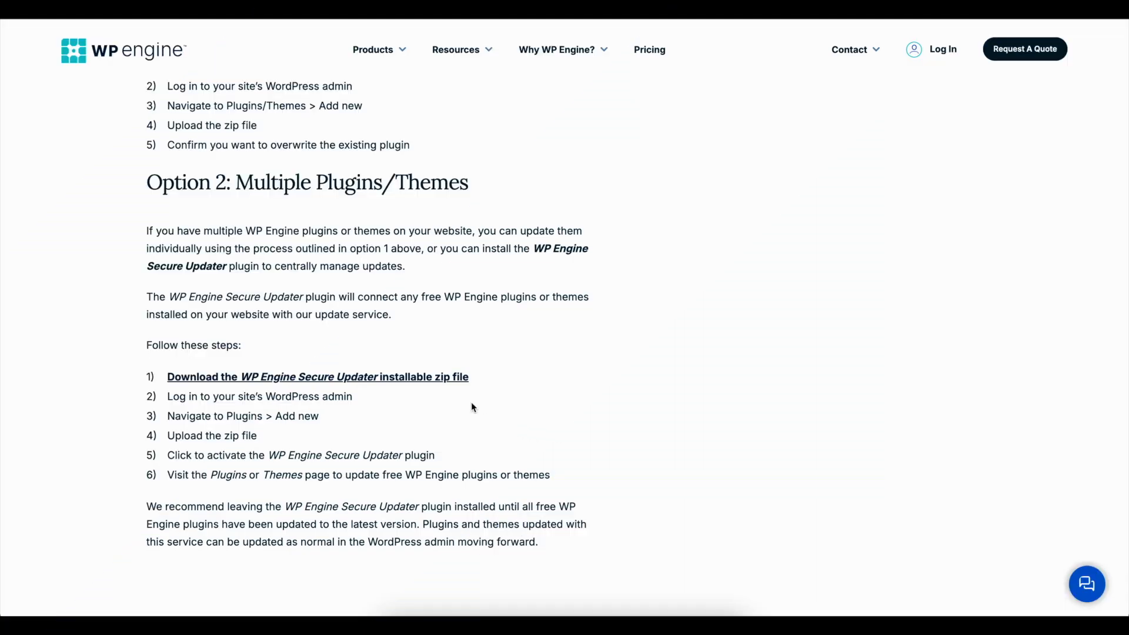
mouse_move(457, 379)
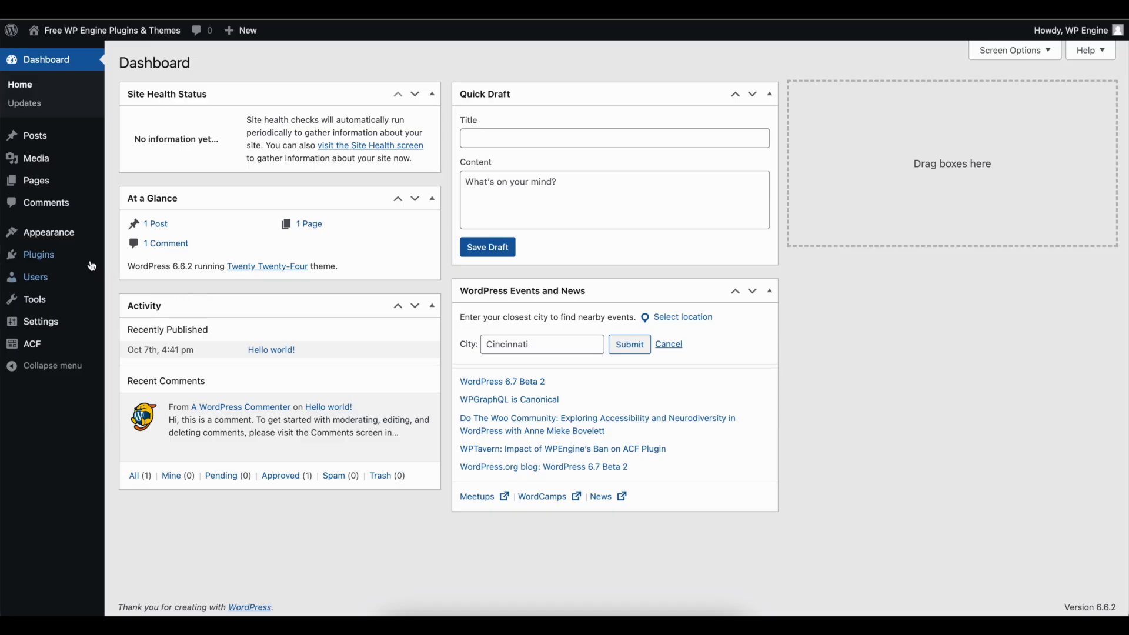
Step: Install and activate WPE Secure Updater 0.0.5, then update Advanced Custom Fields to 6.3.8
click(38, 254)
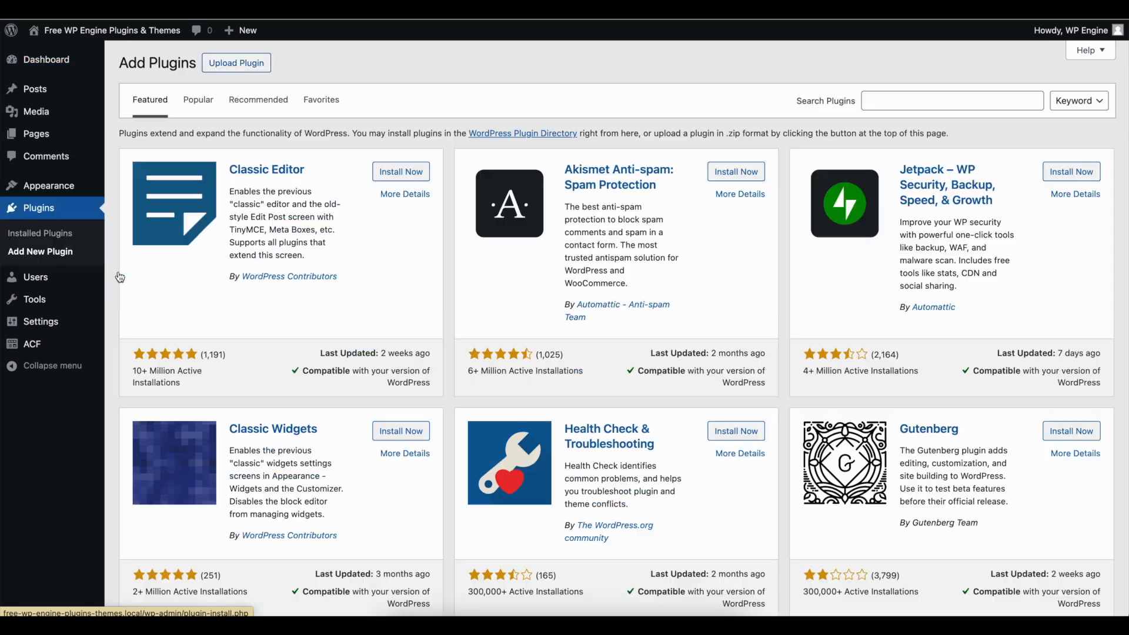
click(235, 62)
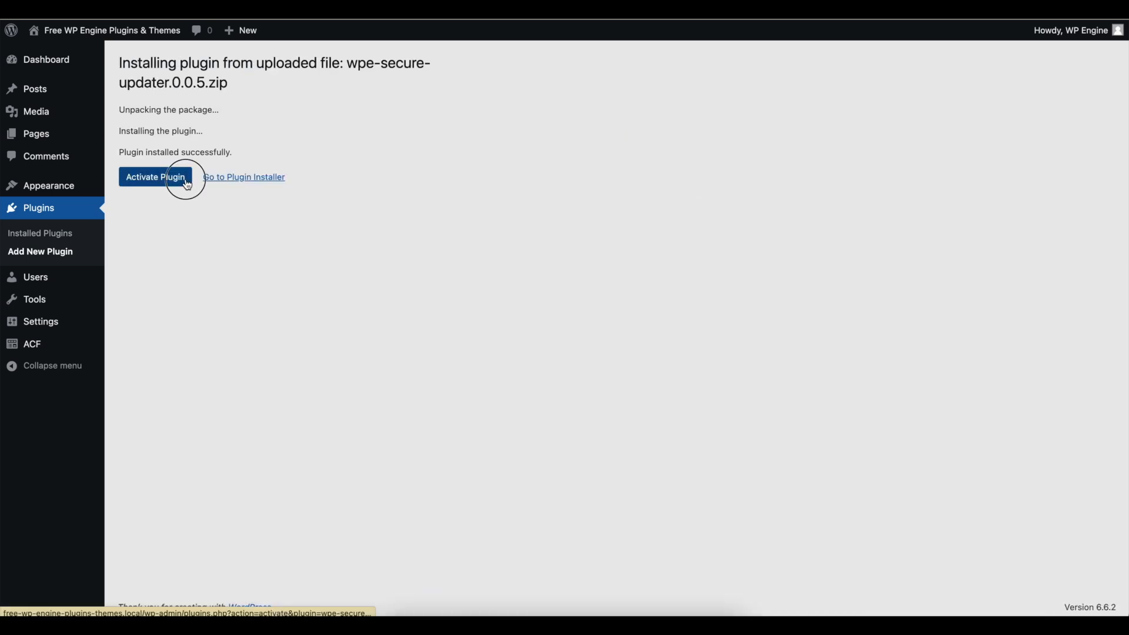
click(155, 177)
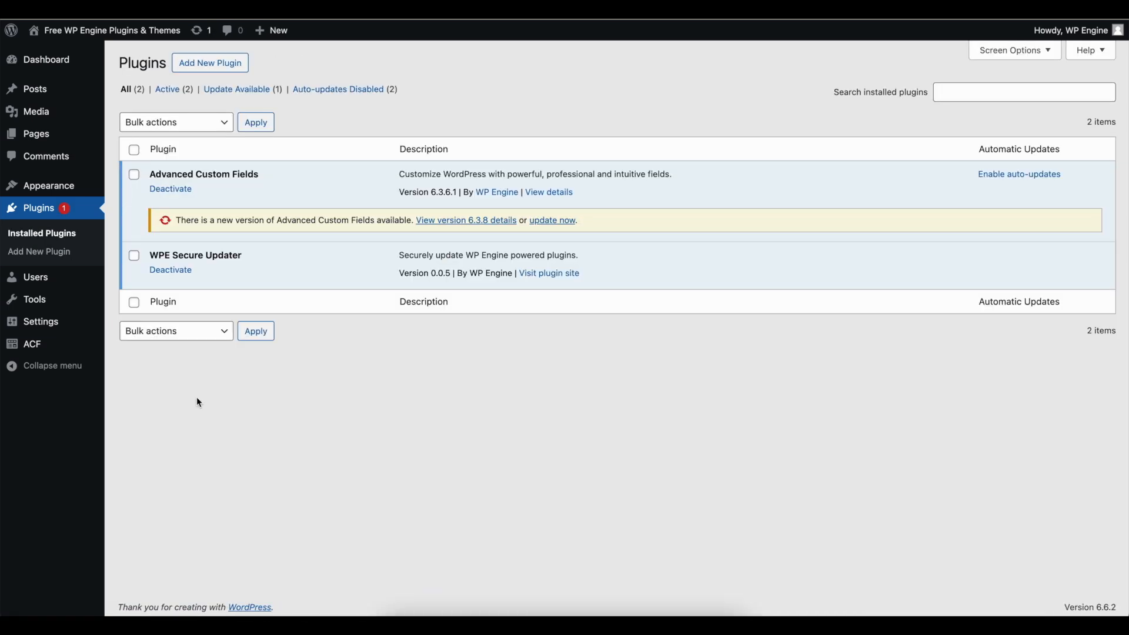
mouse_move(303, 392)
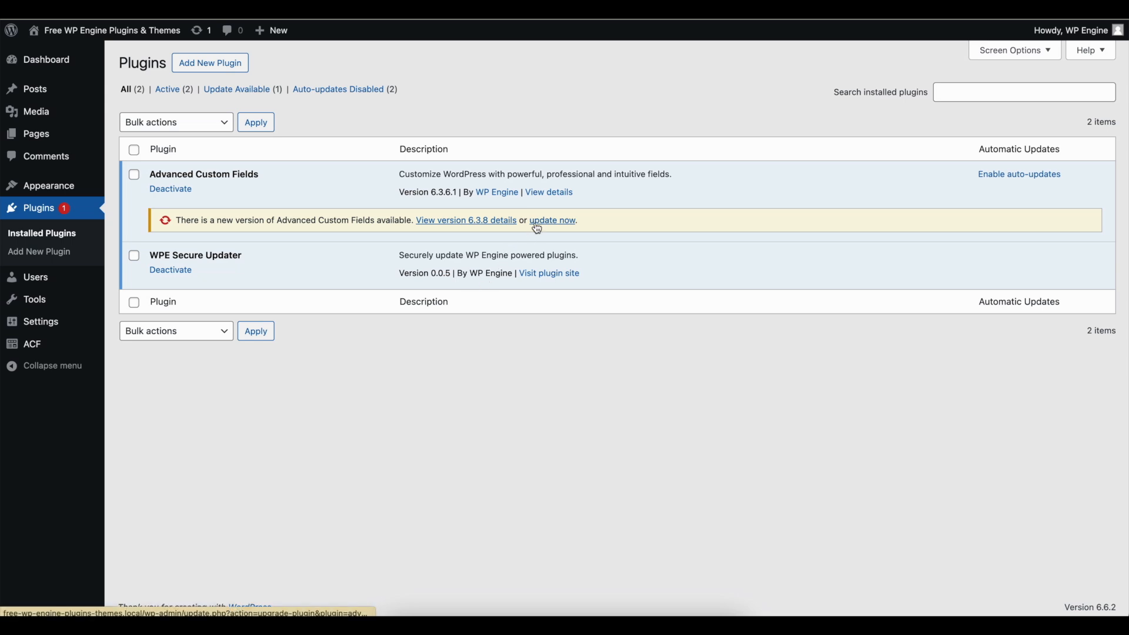
click(551, 219)
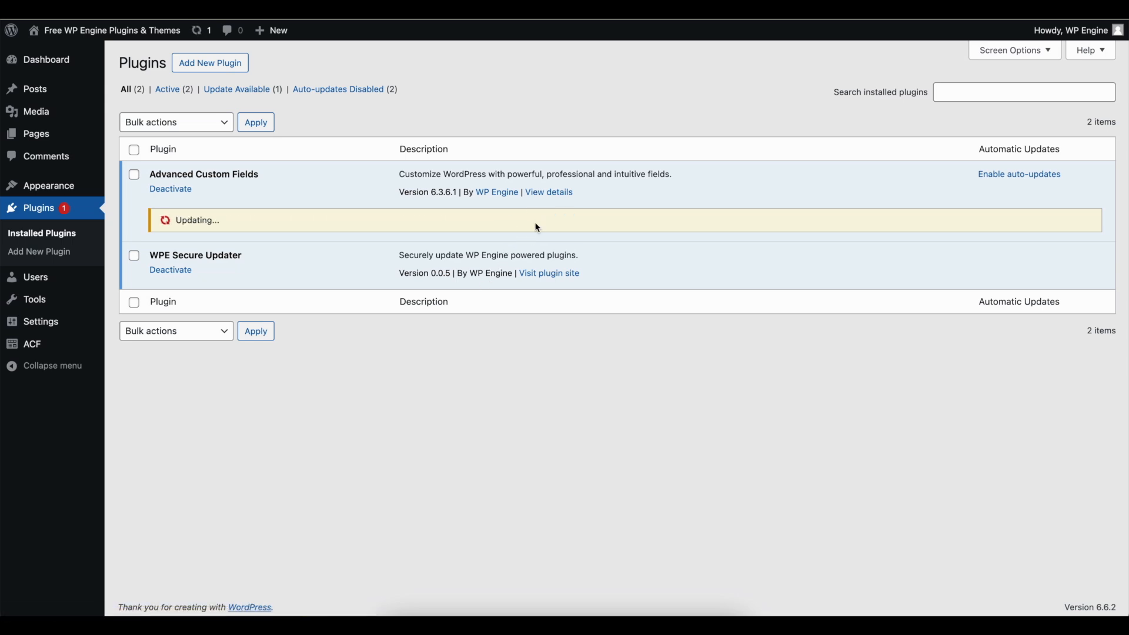